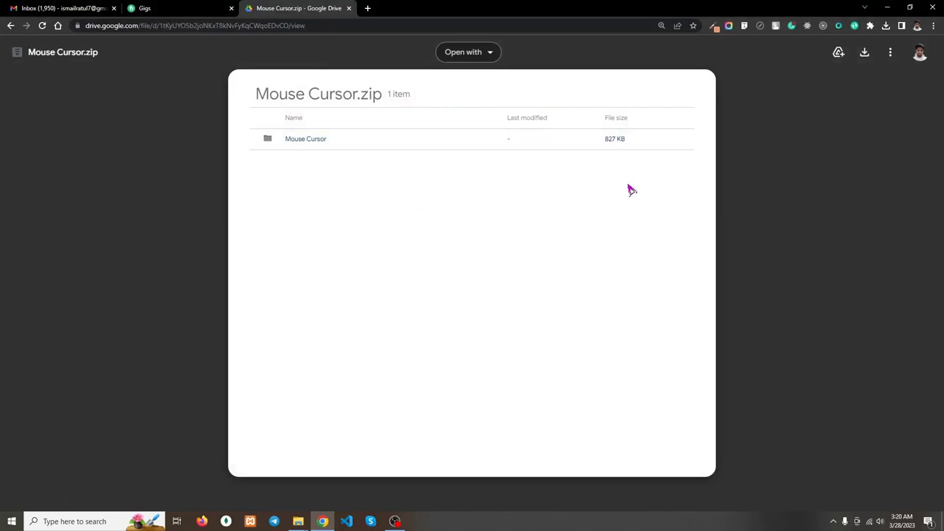
pyautogui.moveTo(864, 53)
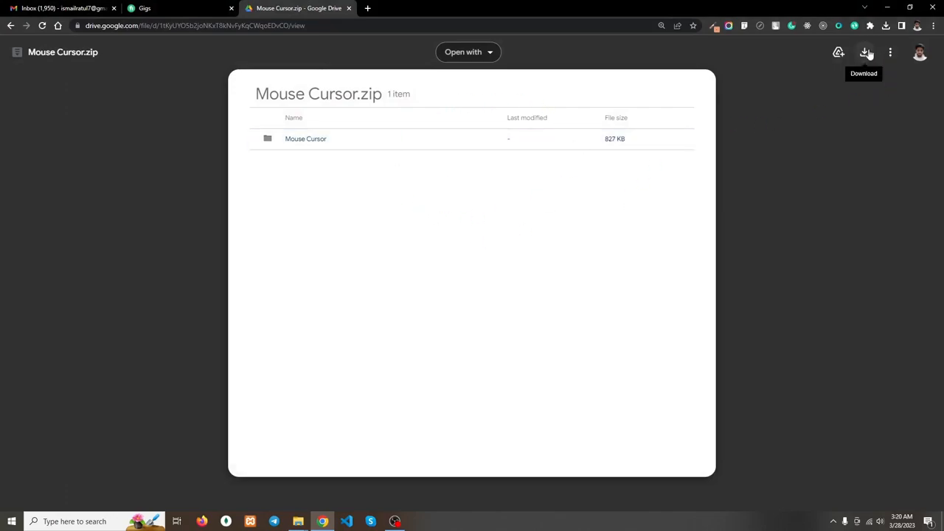
pyautogui.moveTo(882, 80)
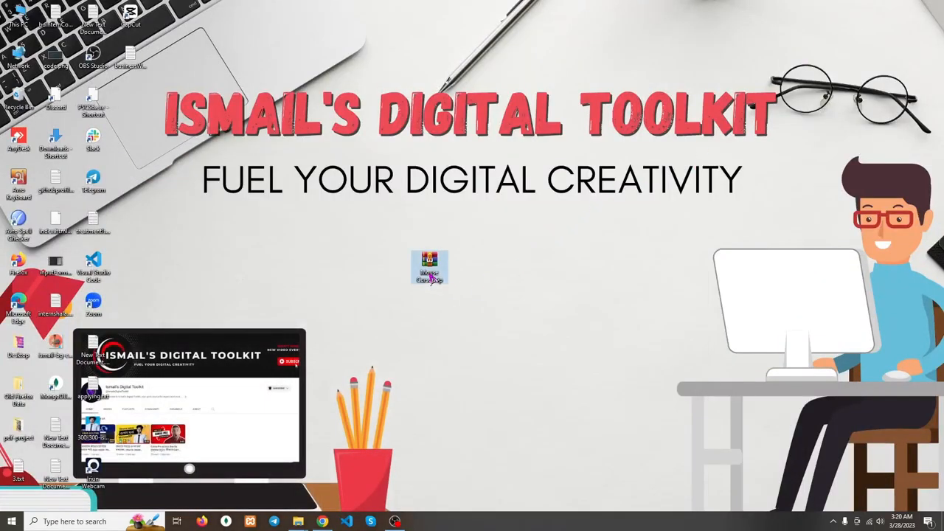
# - Extract the downloaded Mouse Cursor zip into a folder of cursor files on the desktop
pyautogui.rightClick(429, 267)
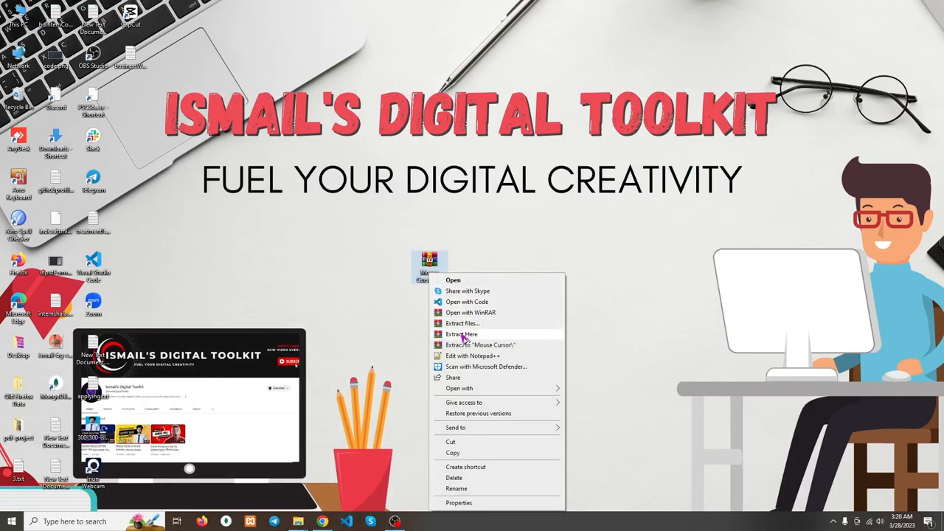
pyautogui.click(461, 333)
pyautogui.write('conto')
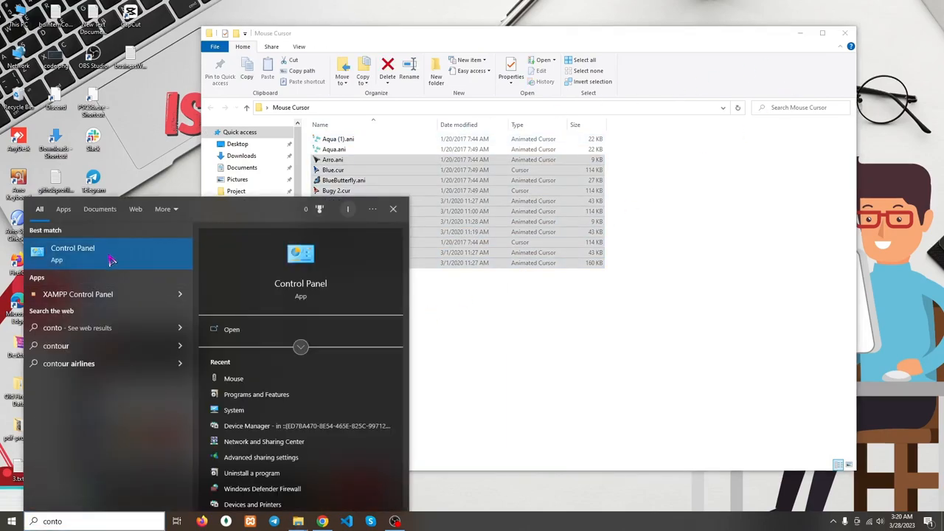
# - Launch Control Panel from the Start search results
pyautogui.click(73, 248)
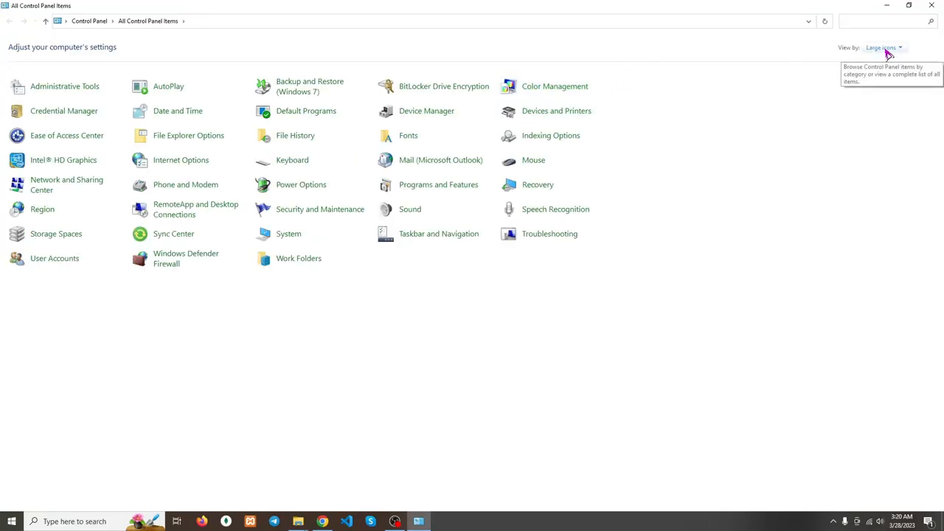
pyautogui.moveTo(534, 159)
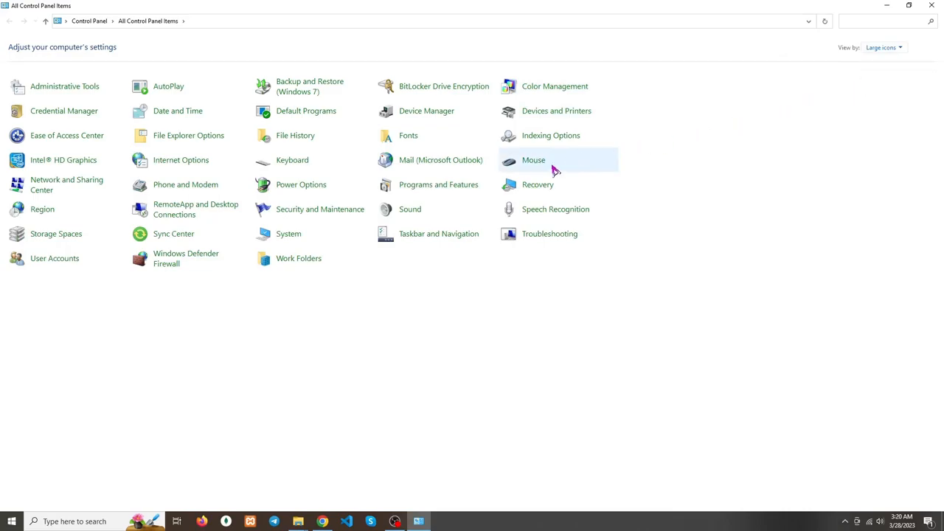
pyautogui.moveTo(534, 159)
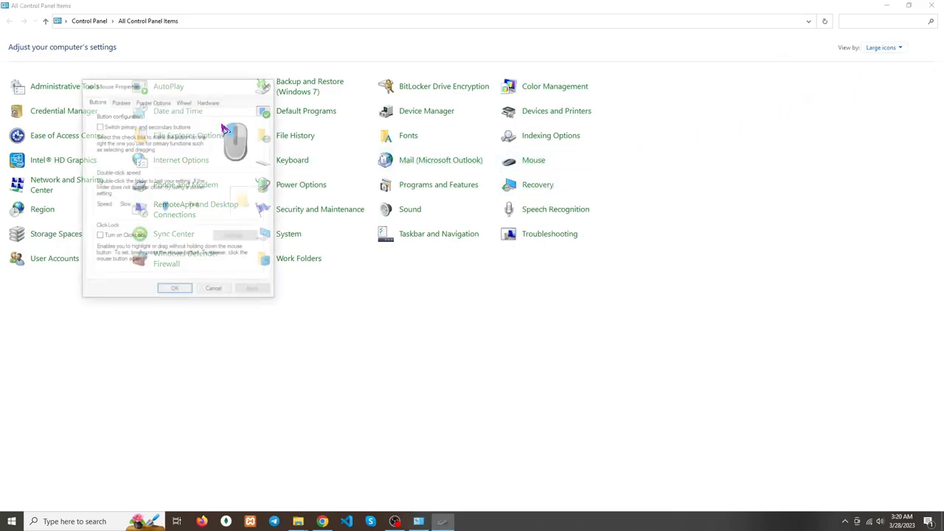
# - Centre the Mouse Properties window and switch it to the Pointers settings
pyautogui.moveTo(177, 86); pyautogui.dragTo(454, 128)
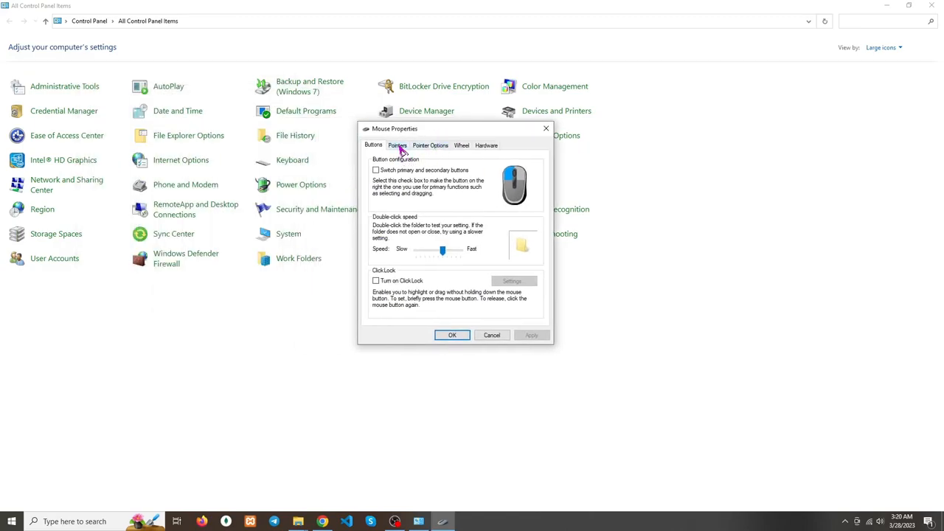
pyautogui.click(397, 144)
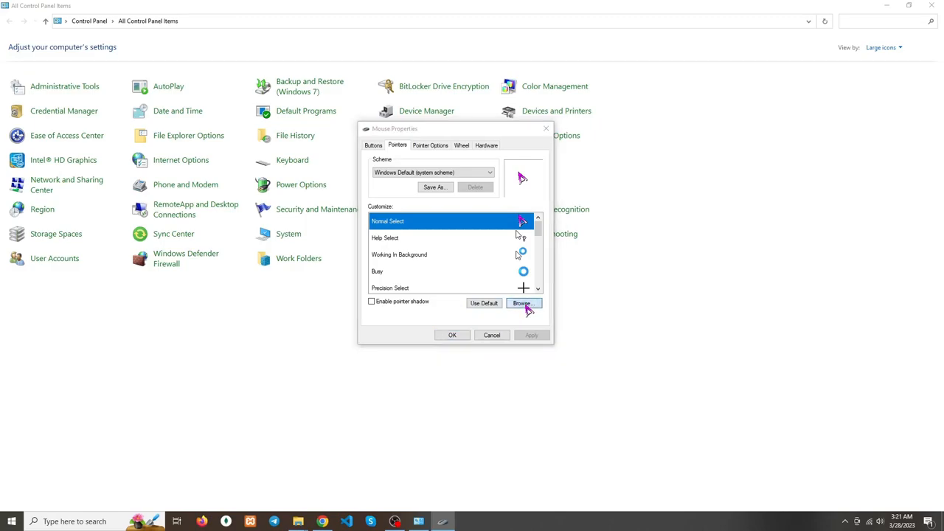
# - Browse to Desktop > Mouse Cursor and assign BlueButterfly.ani as the Normal Select pointer
pyautogui.click(522, 304)
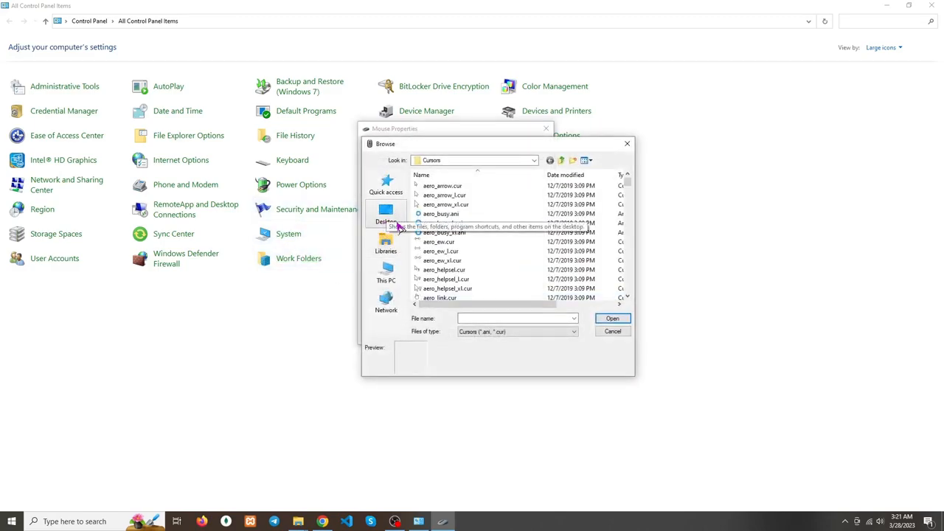
pyautogui.click(386, 214)
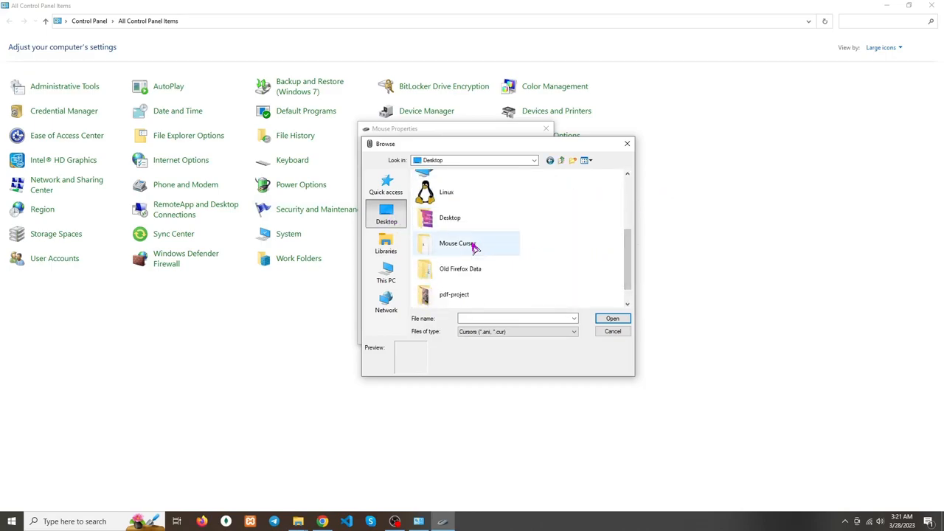
pyautogui.doubleClick(458, 242)
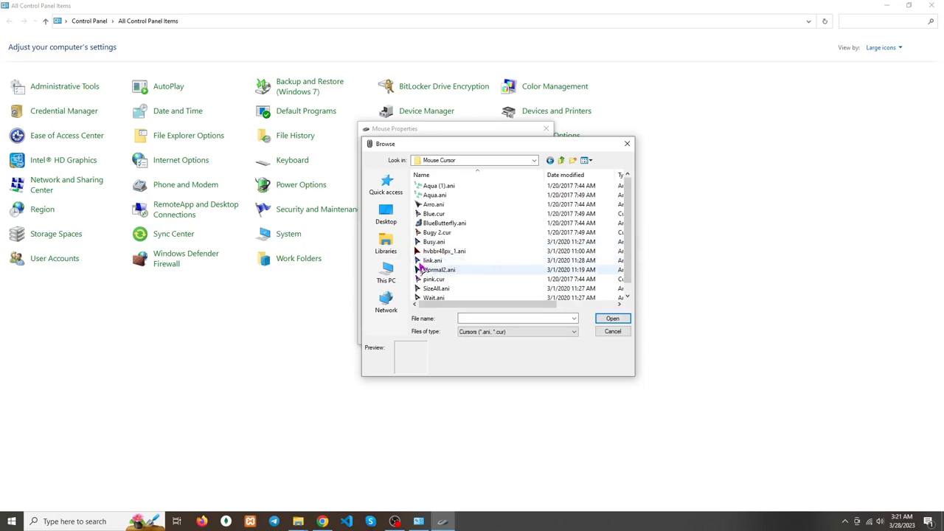
pyautogui.click(444, 223)
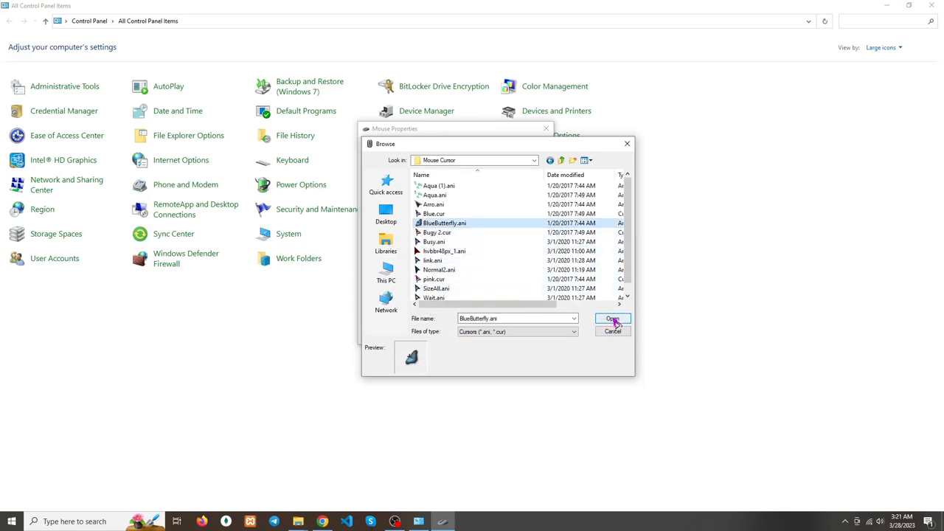
pyautogui.click(613, 318)
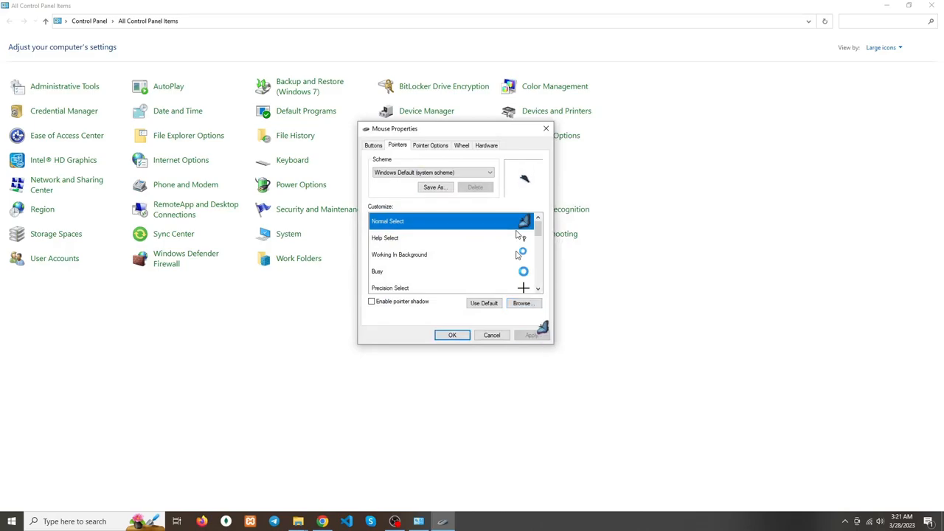